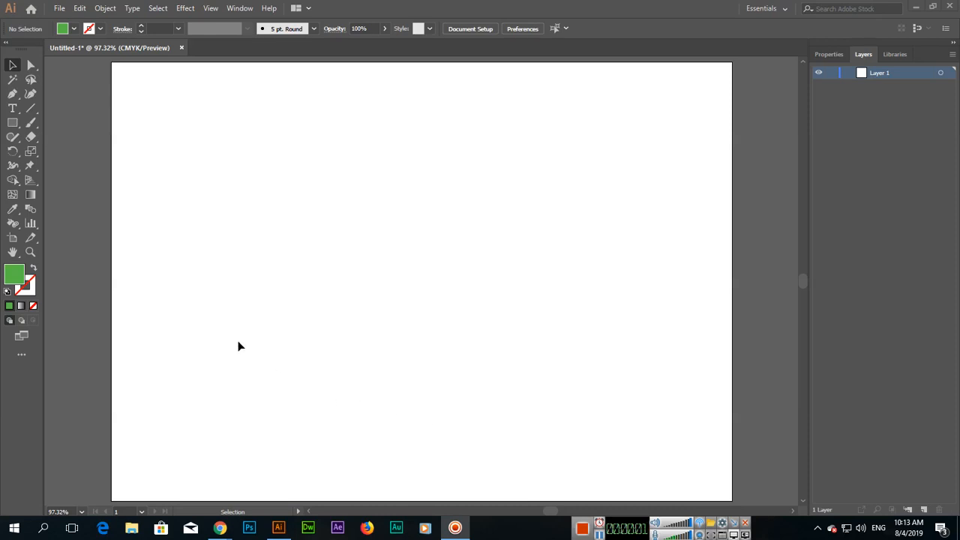
- Expand the Symbol Sprayer tool group to reveal all the symbol tools
left_click(12, 223)
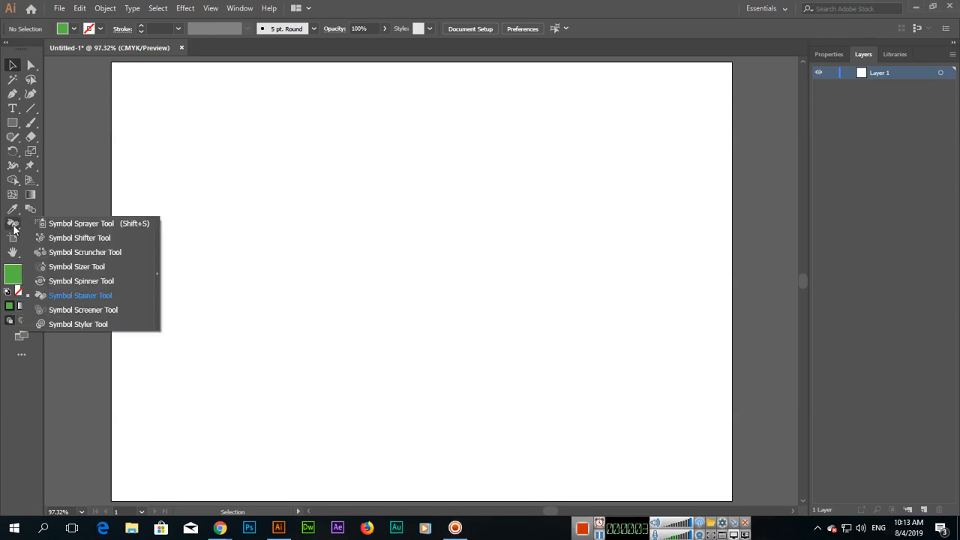
mouse_move(81, 295)
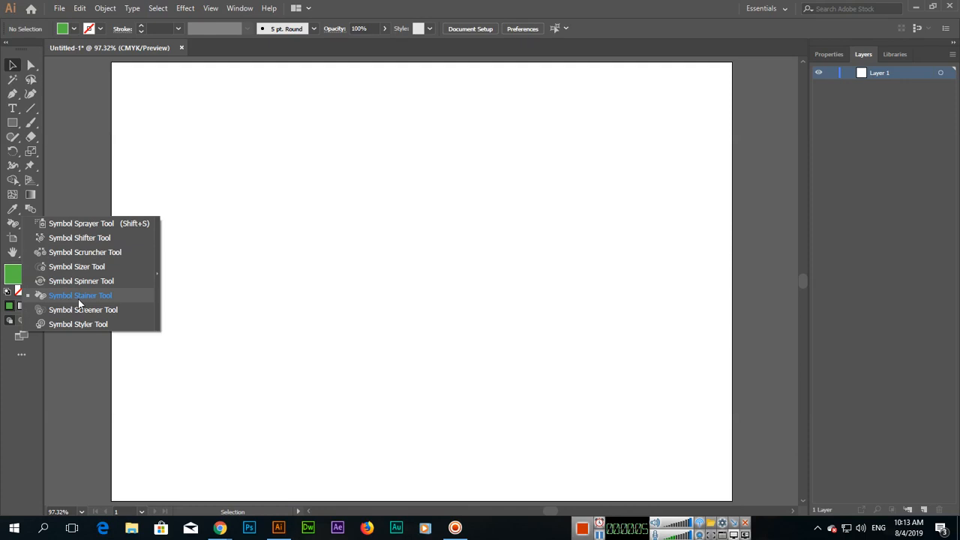
mouse_move(14, 227)
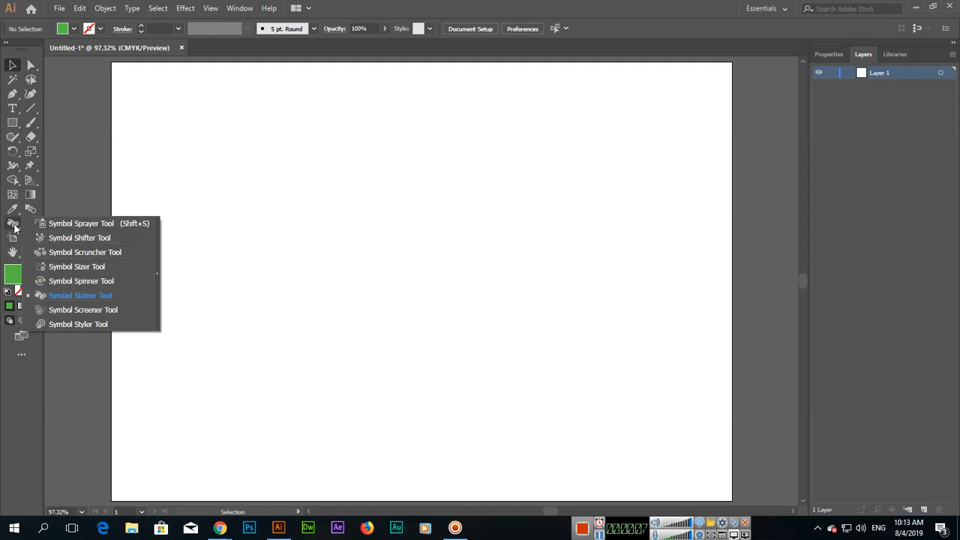
- Open the Symbols panel from the Window menu
left_click(240, 9)
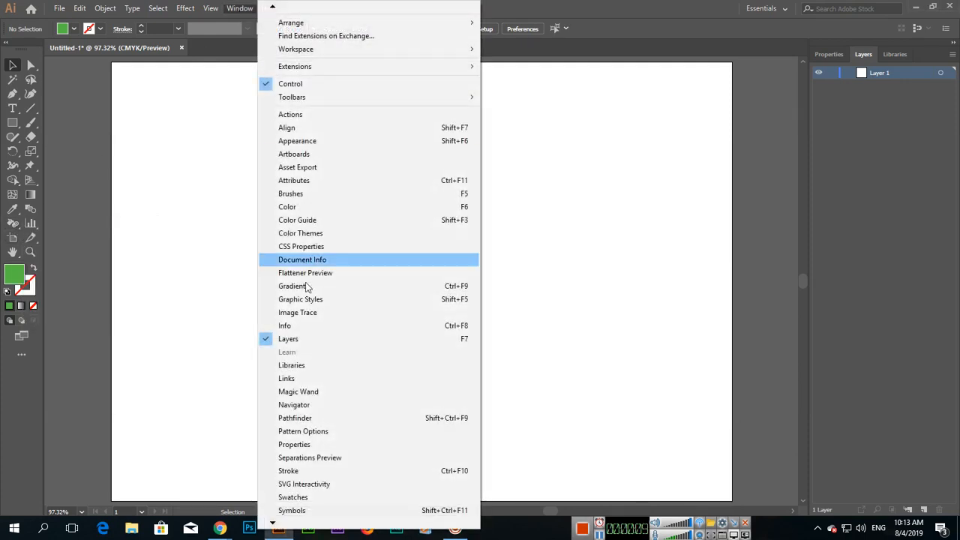
mouse_move(292, 510)
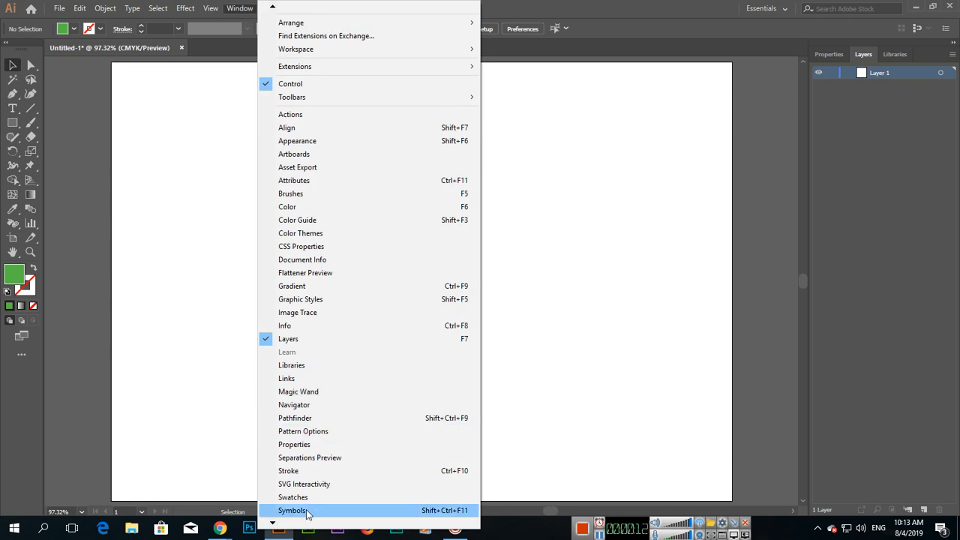
left_click(293, 510)
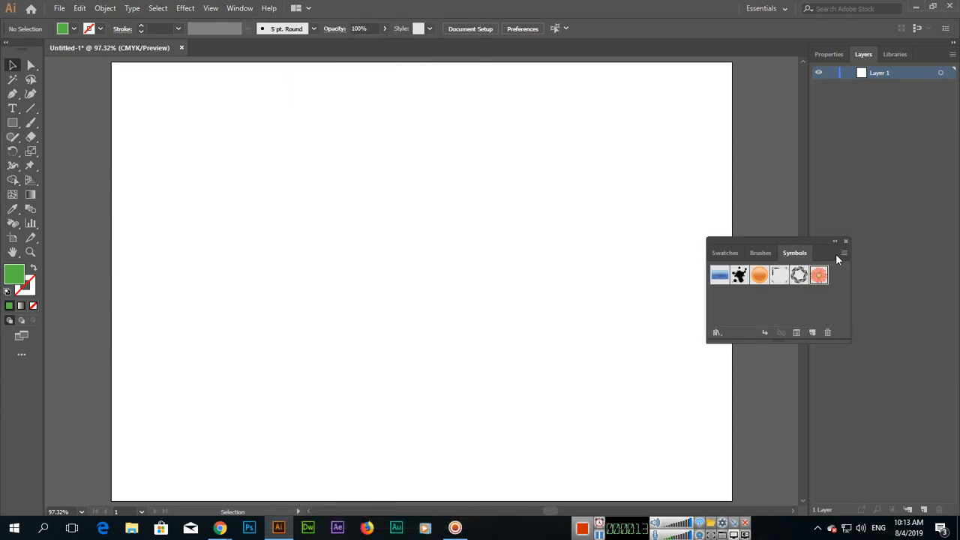
mouse_move(819, 275)
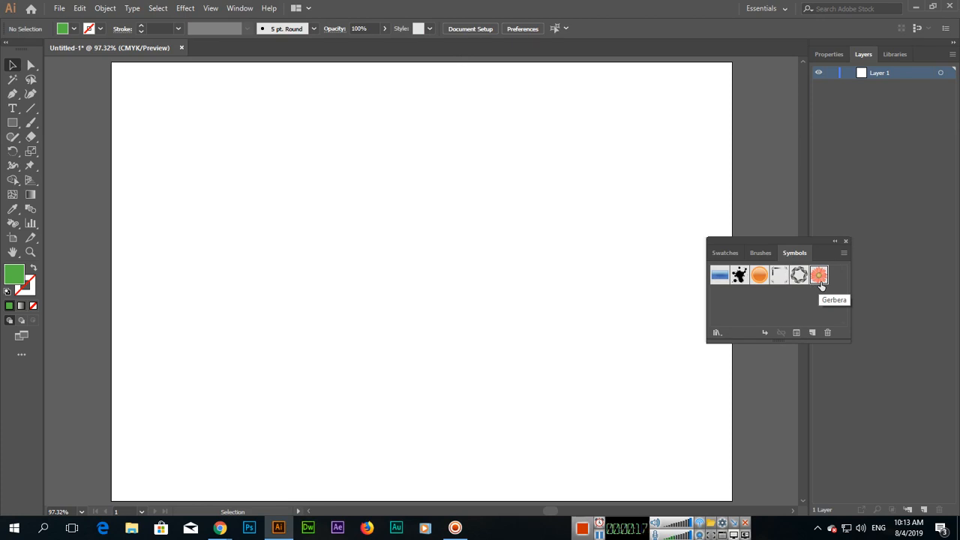
mouse_move(503, 278)
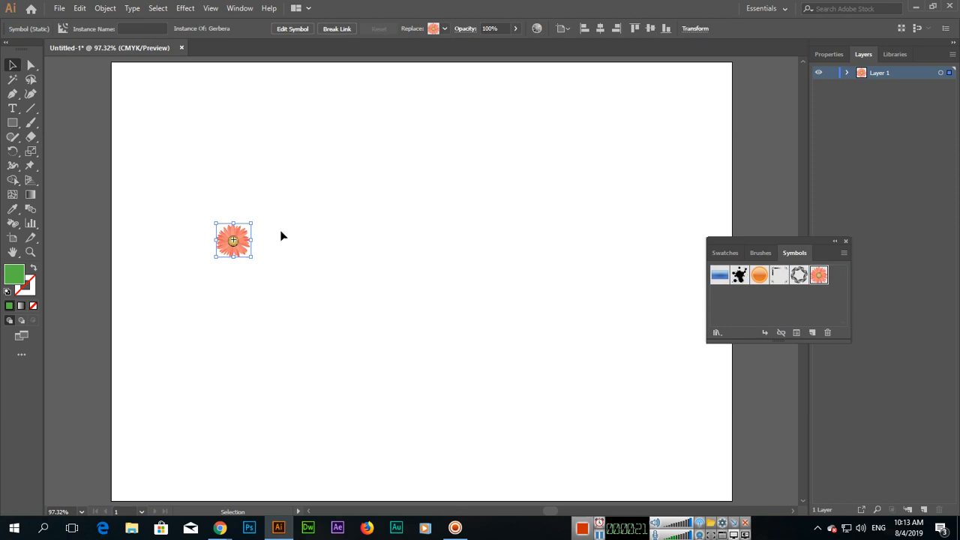
- Enlarge the Gerbera symbol instance with the Symbol Sizer tool
left_click(13, 223)
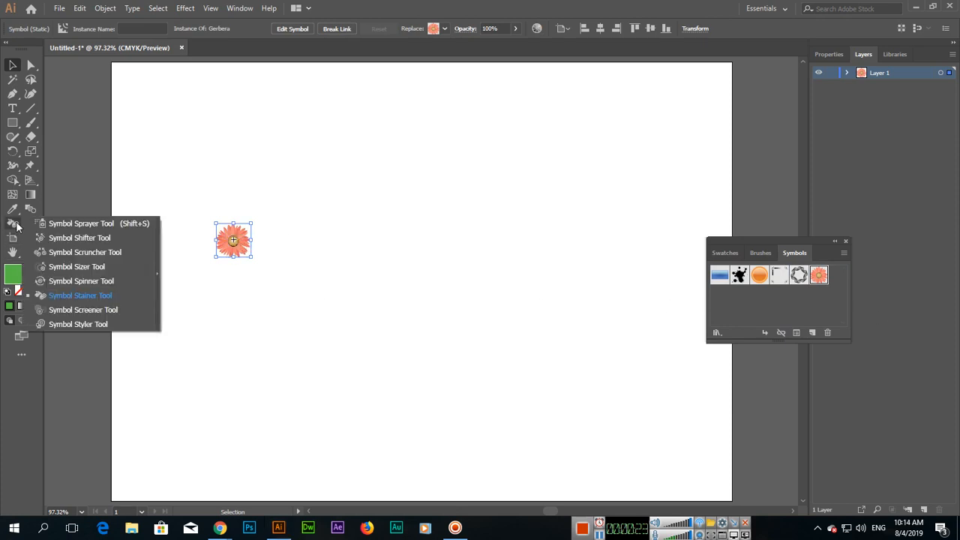
left_click(77, 266)
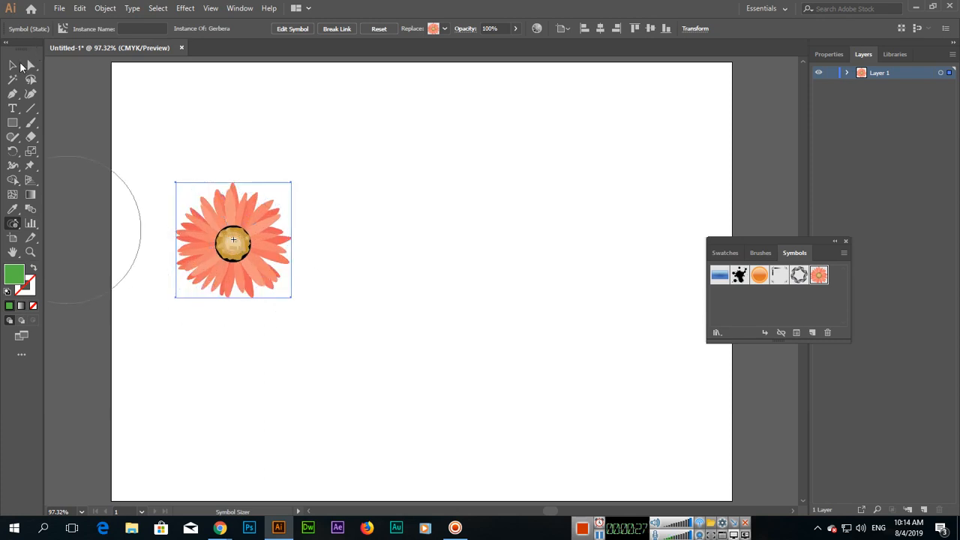
left_click_drag(233, 240, 233, 194)
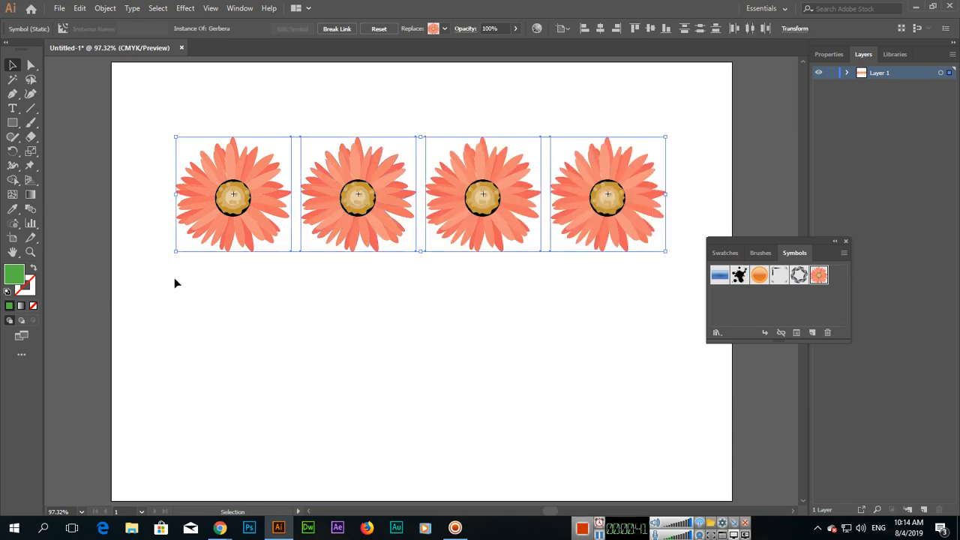
- Select the Symbol Stainer tool and confirm a darker green as the stain colour
left_click(13, 223)
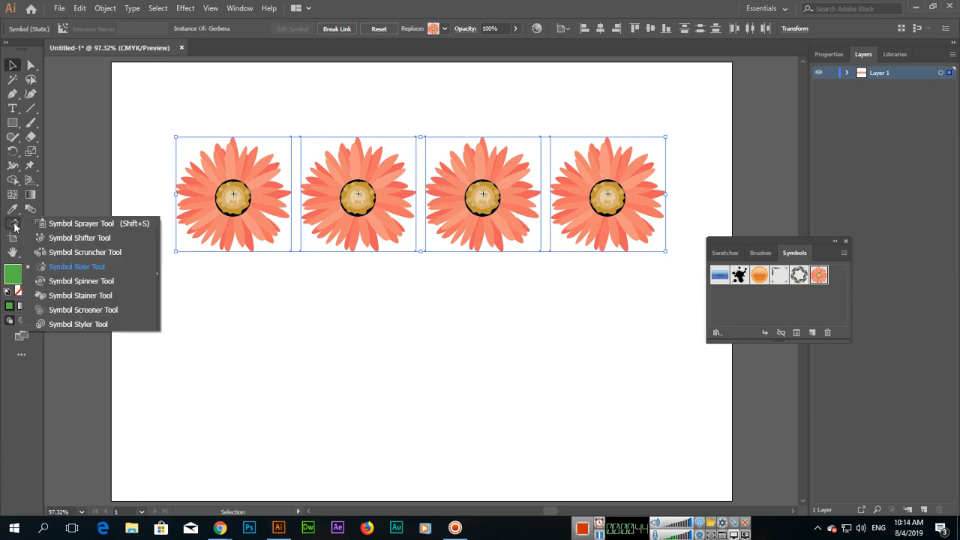
left_click(80, 295)
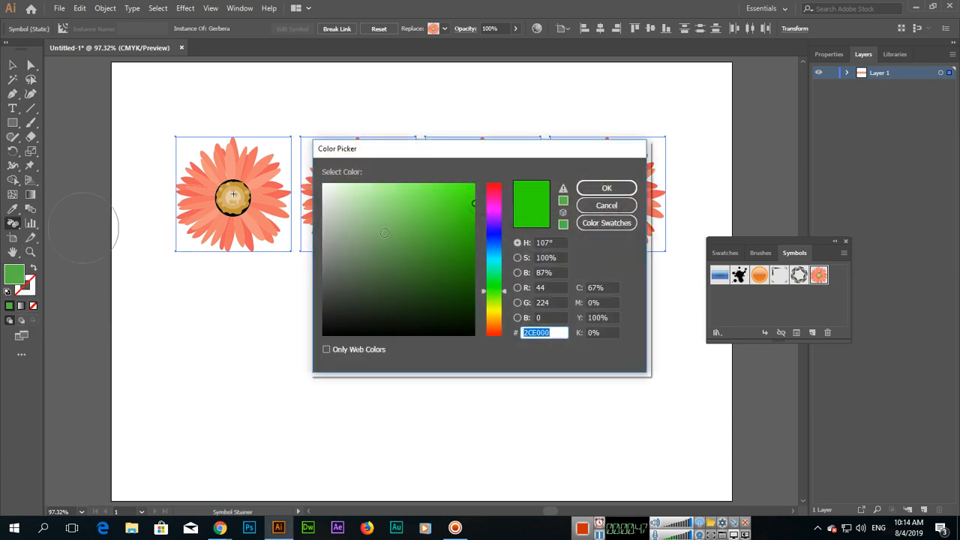
left_click(474, 232)
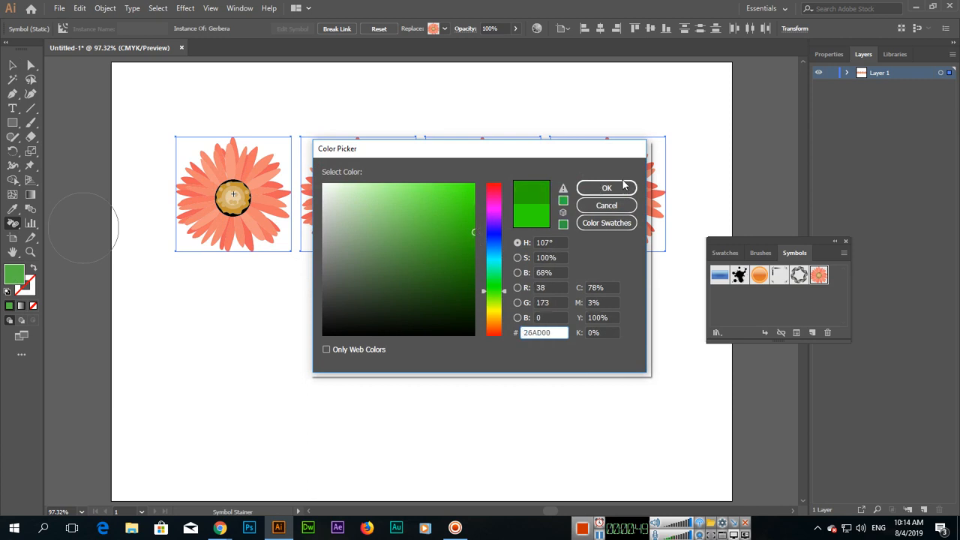
left_click(606, 187)
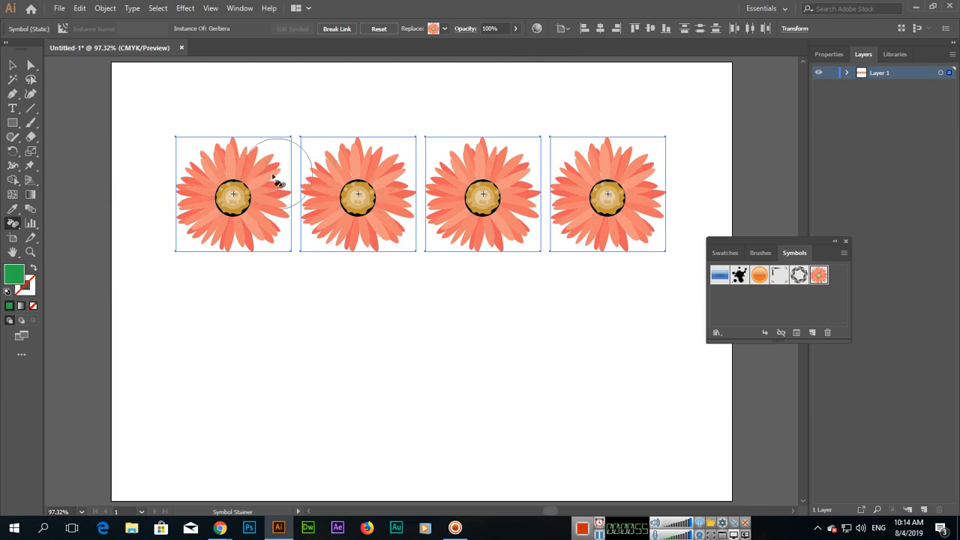
- Stain the Gerbera flowers green, then select each of the four instances to check them
left_click(247, 188)
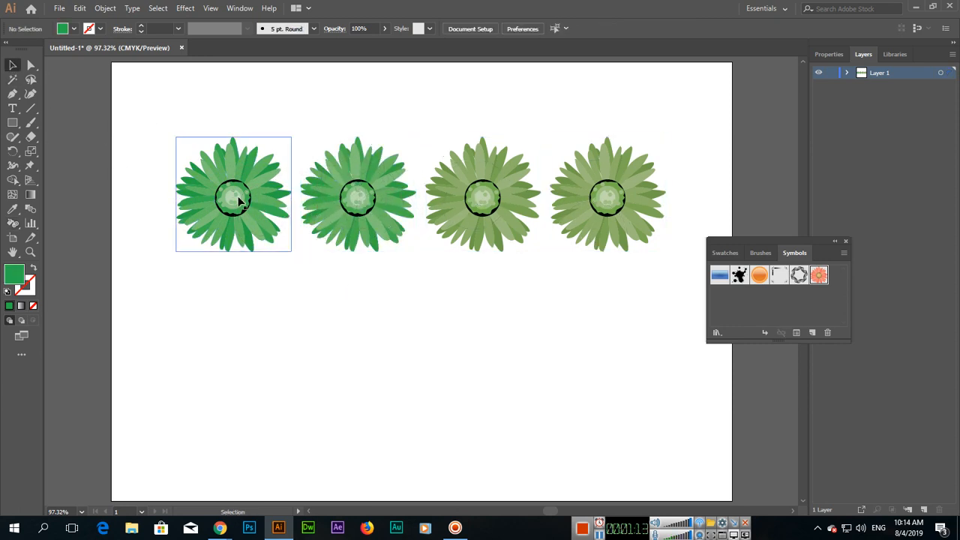
left_click(358, 210)
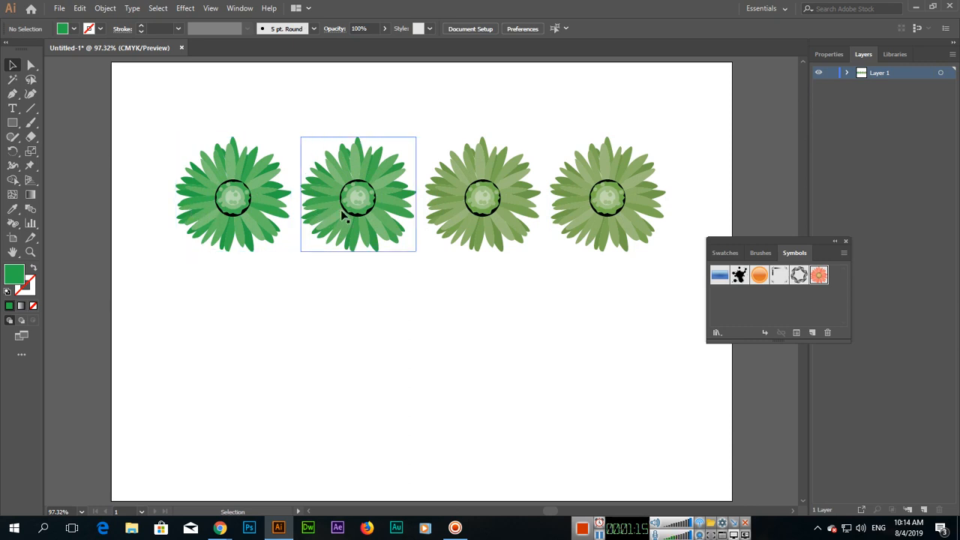
left_click(608, 195)
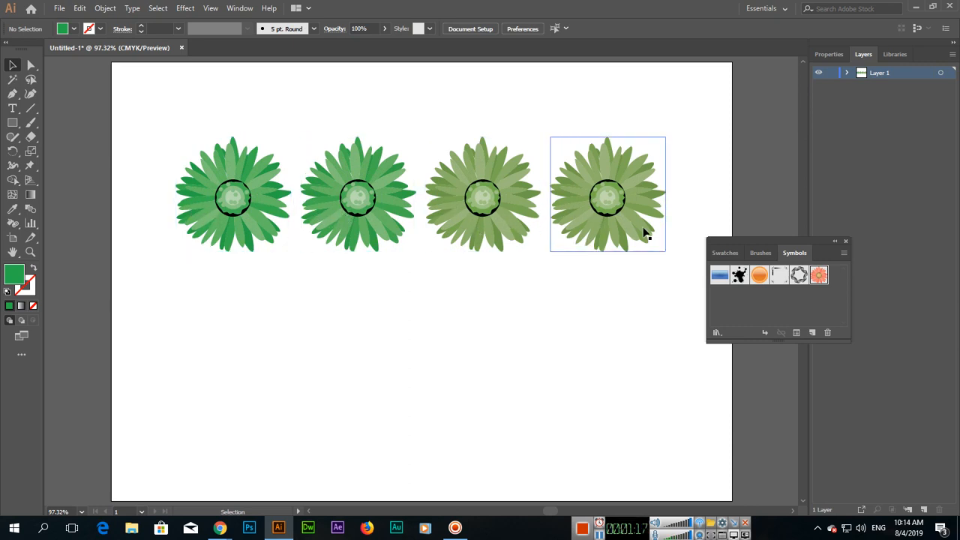
left_click(233, 194)
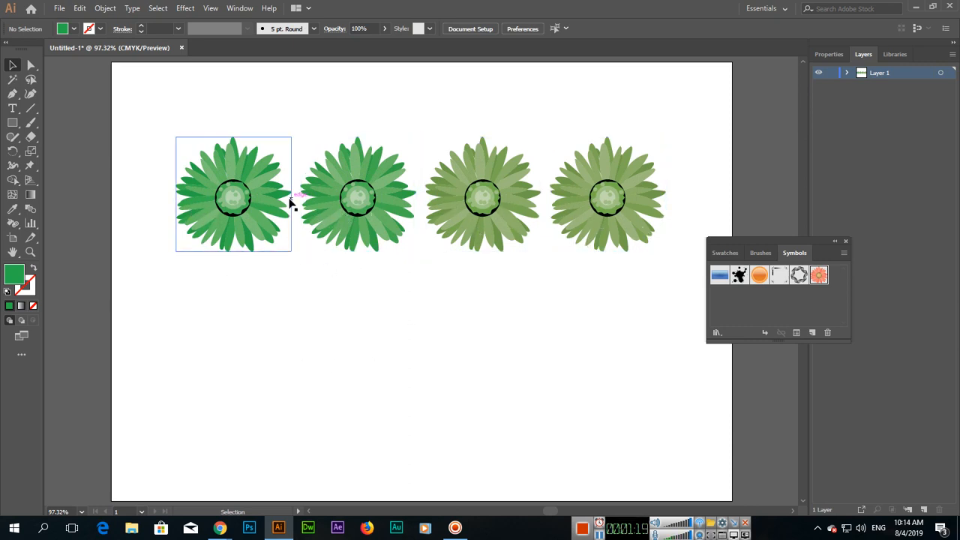
left_click(483, 198)
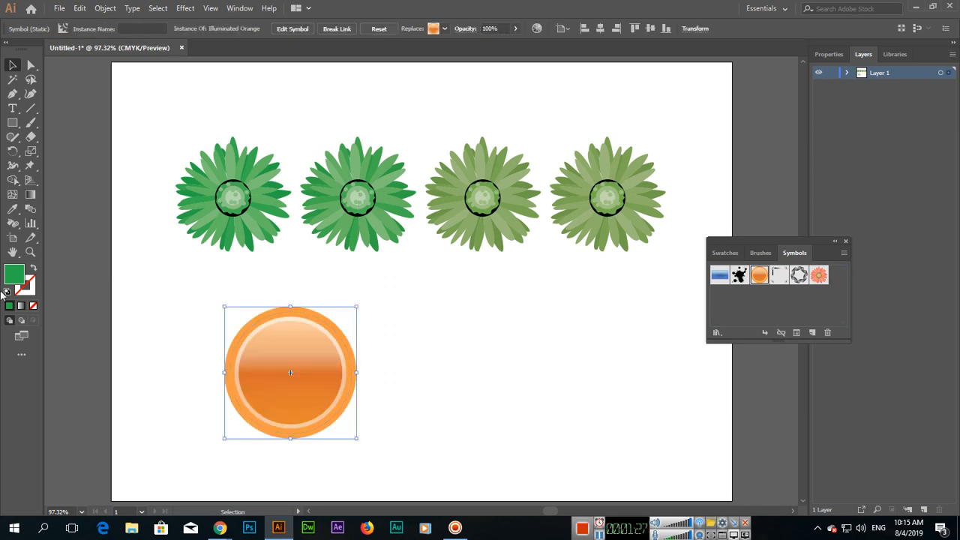
- Choose the Symbol Stainer tool from the symbol tools group
left_click(14, 208)
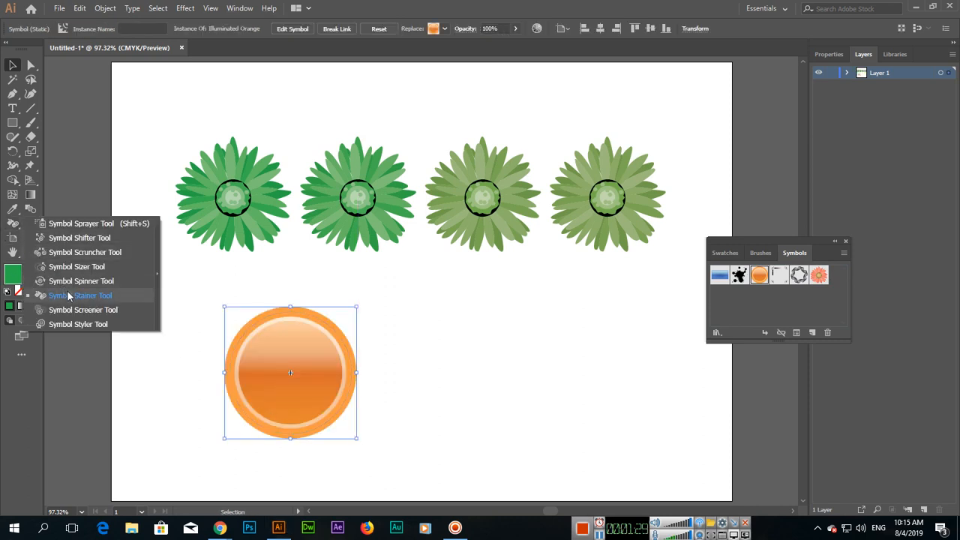
left_click(92, 295)
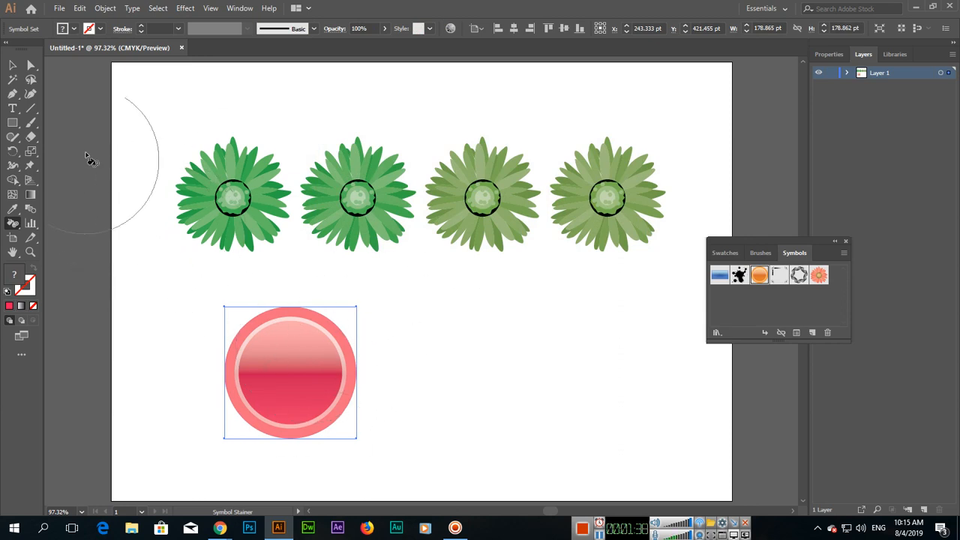
- Return to the Selection tool once the button is stained pink-red
left_click(12, 66)
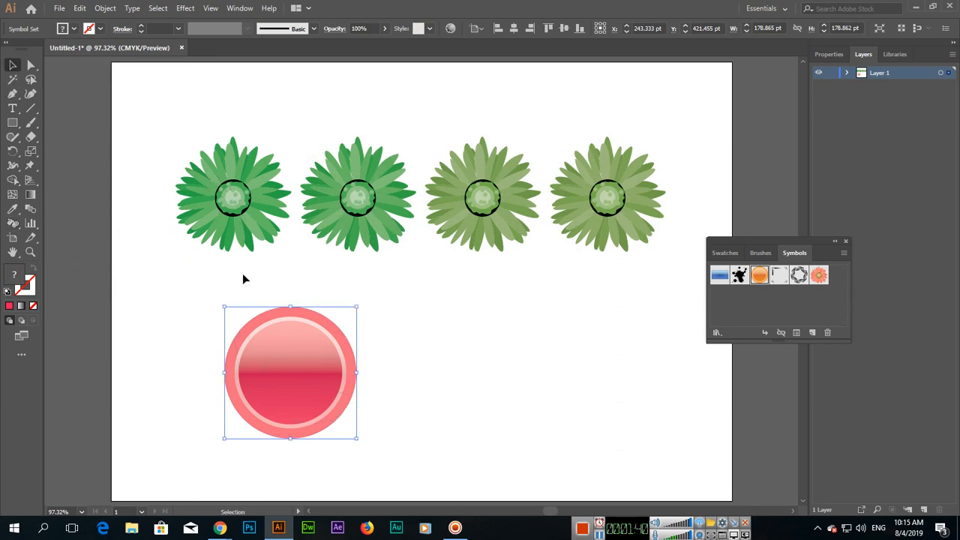
mouse_move(455, 342)
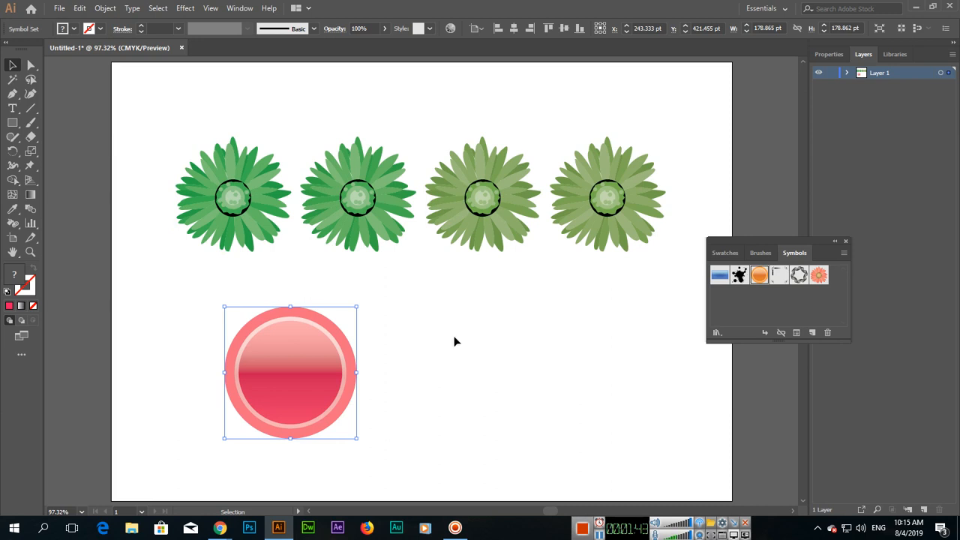